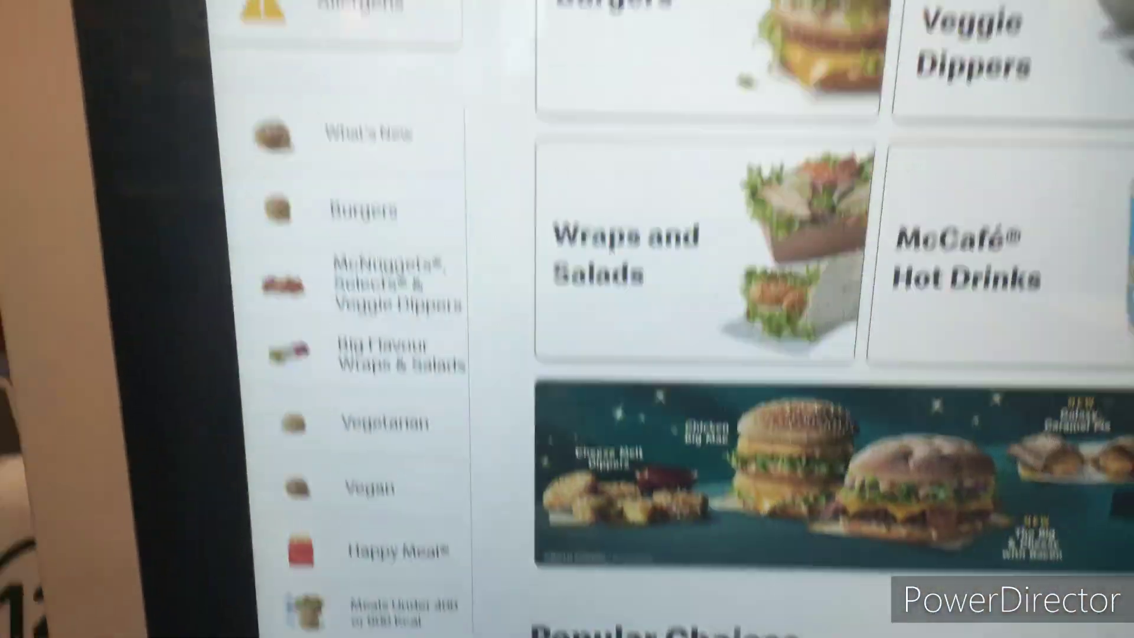
# Step: Keep one serving of 2x Bacon on the item and save the changes
pyautogui.scroll(-3)
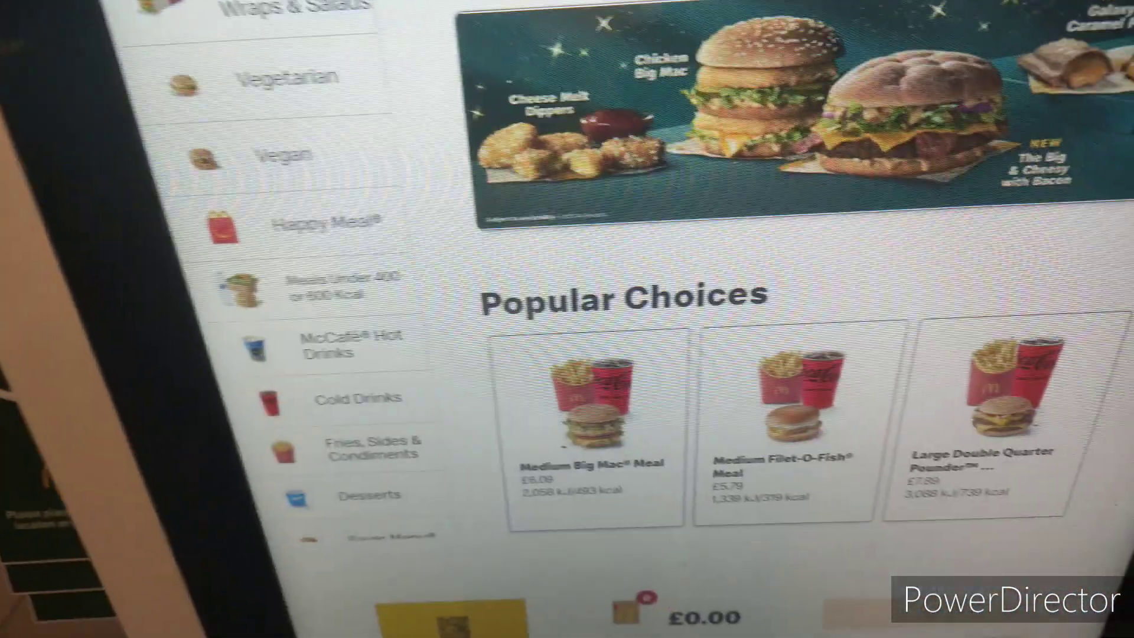
pyautogui.scroll(3)
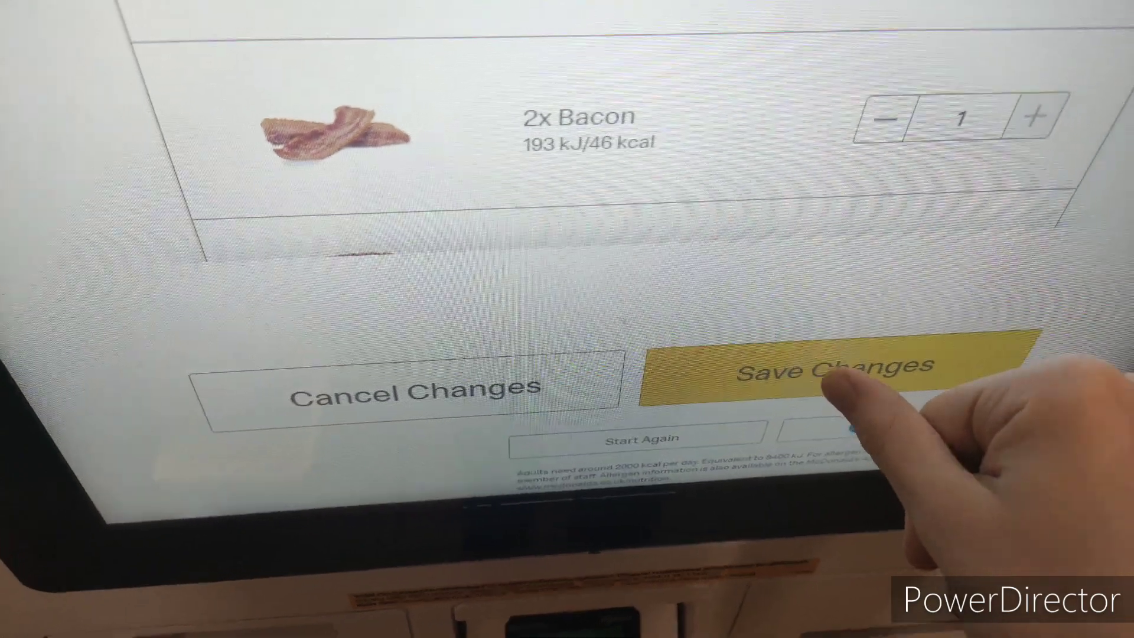
pyautogui.click(832, 369)
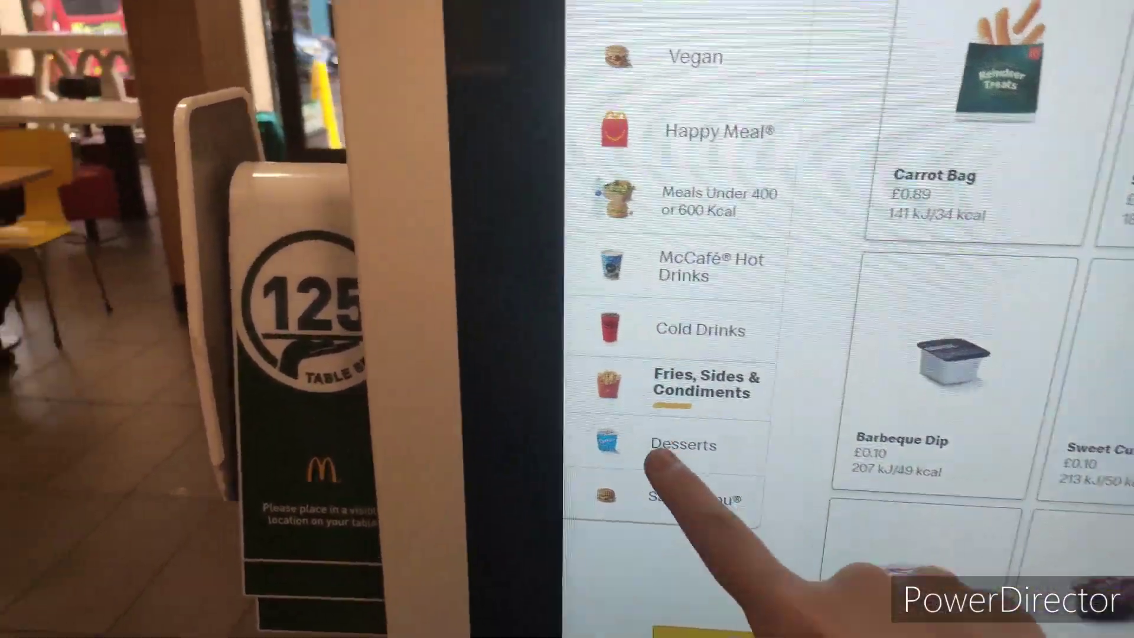
# Step: Choose Desserts from the left category list
pyautogui.click(681, 444)
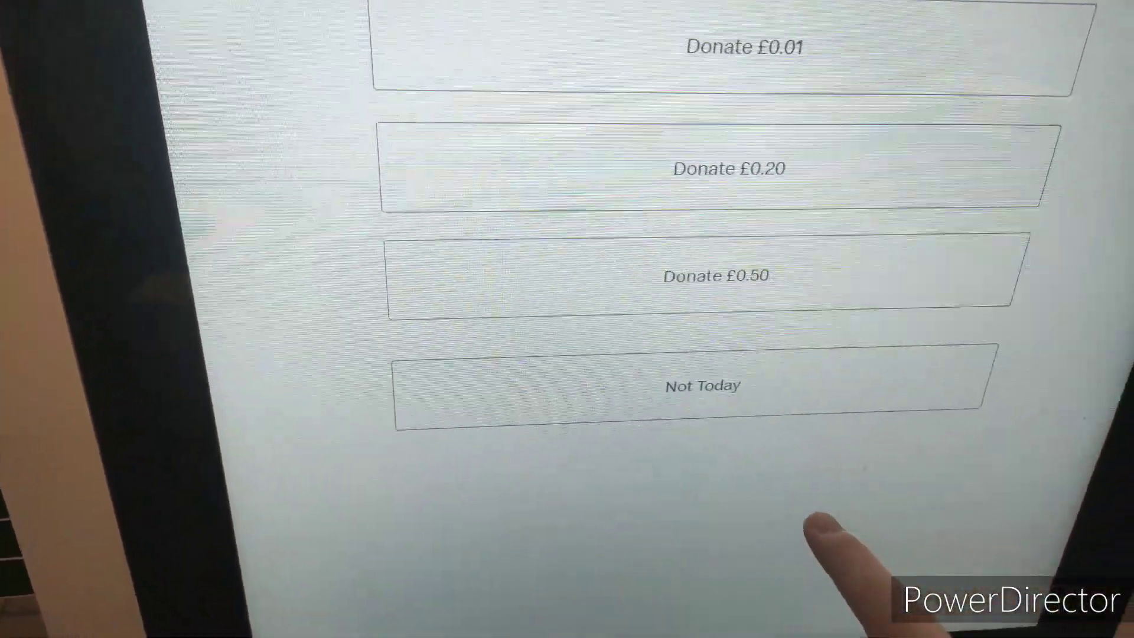
# Step: Decline the donation with Not Today and confirm the £12.47 order
pyautogui.click(701, 385)
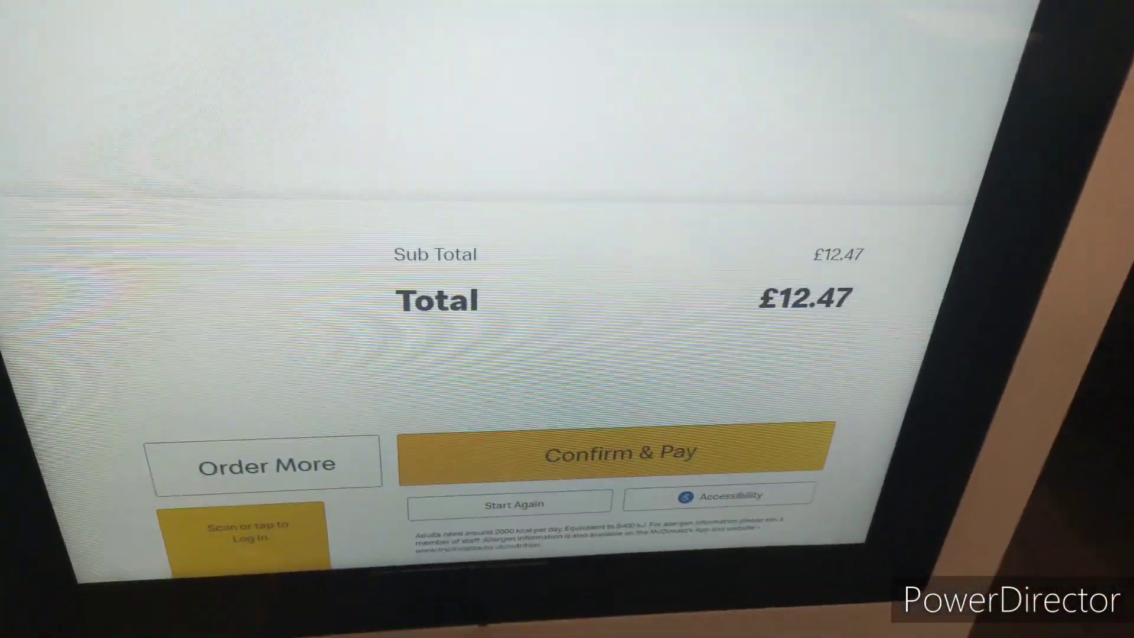
pyautogui.click(621, 452)
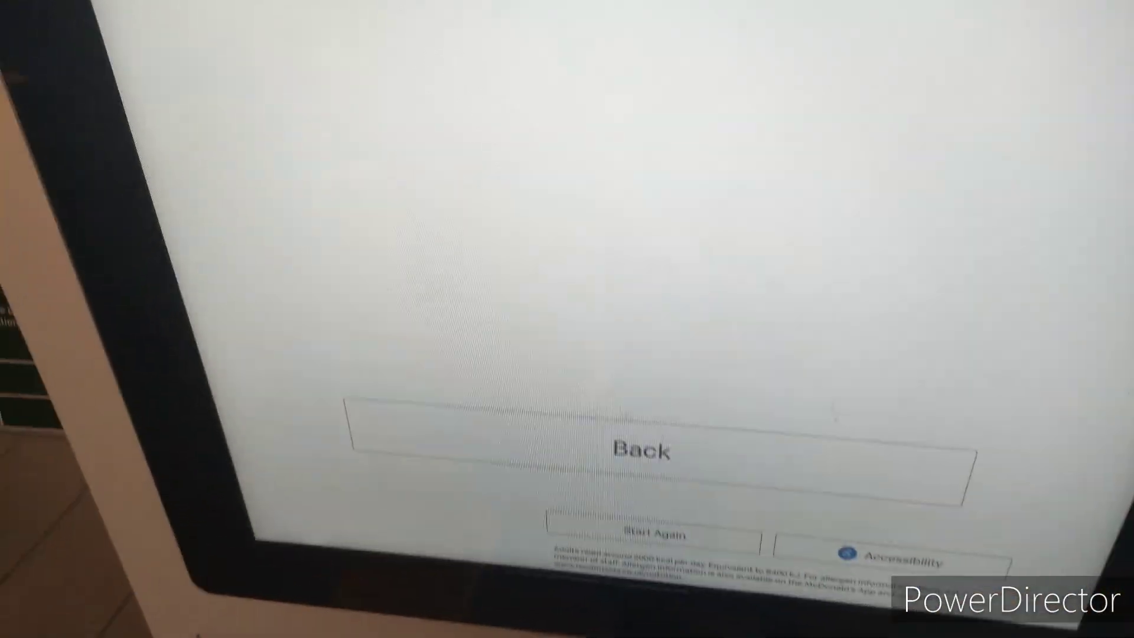